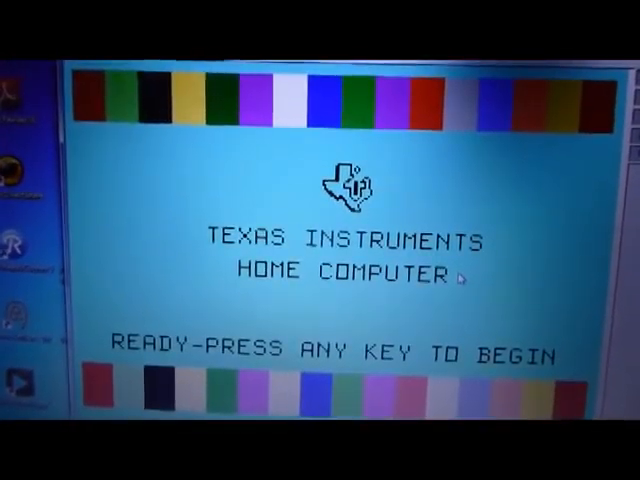
Leave the startup title screen to reach TI BASIC with line 100 HELLO
{"action": "key", "text": "enter"}
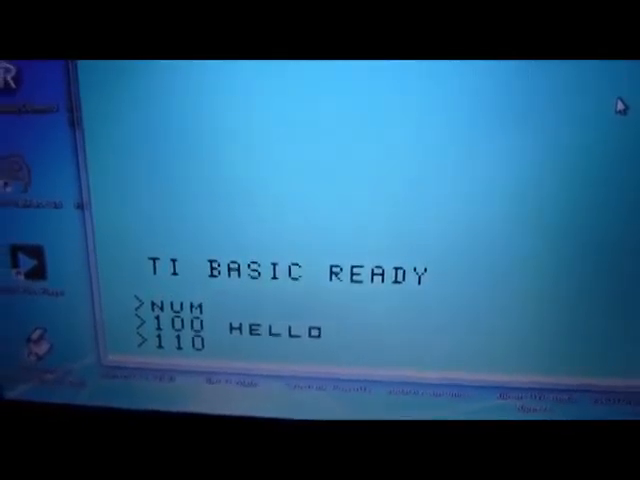
Enter TEST as line 110 and begin a SAVE command after numbering ends
{"action": "type", "text": "TEST"}
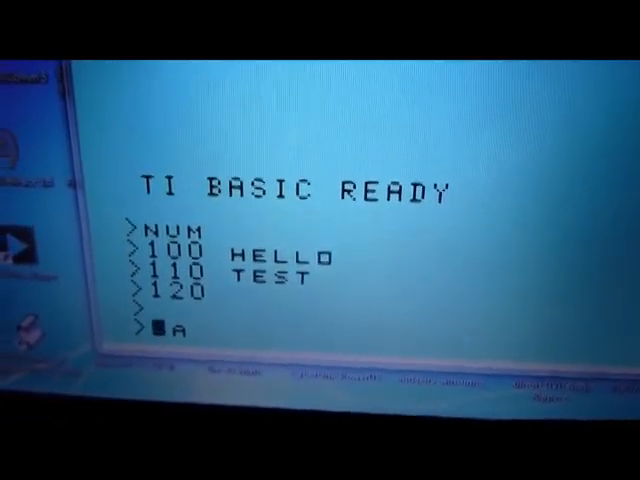
{"action": "type", "text": "SAVE"}
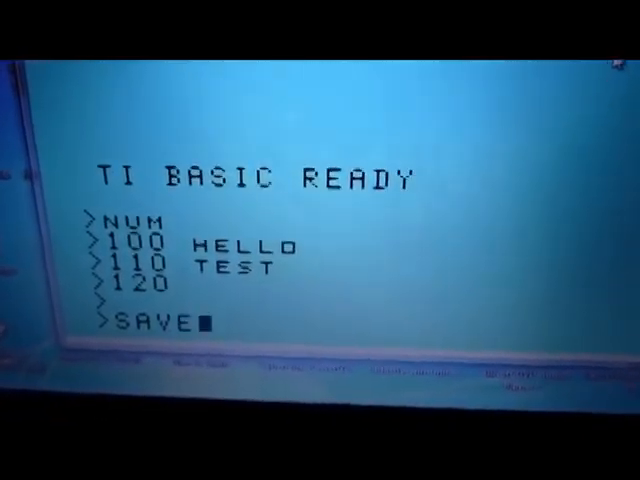
Complete the command as SAVE DSK1.TEST, not yet submitted
{"action": "type", "text": "DSK1."}
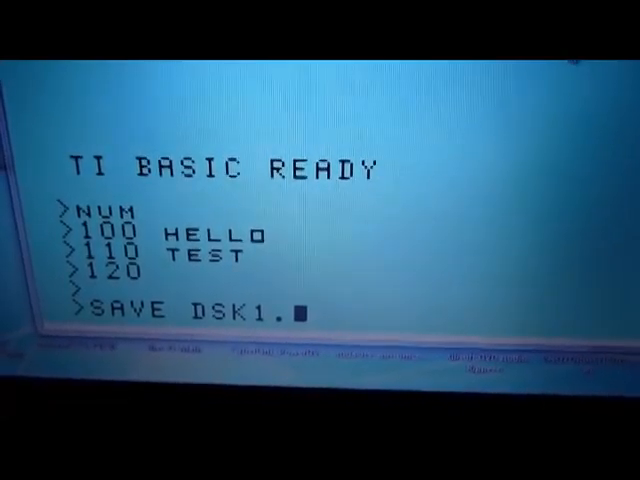
{"action": "type", "text": "TEST"}
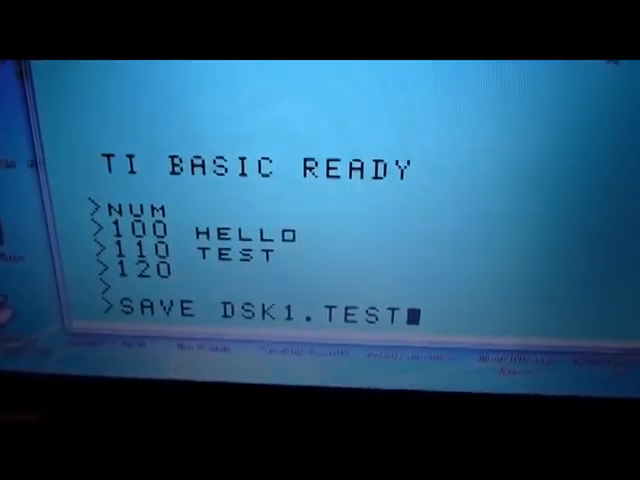